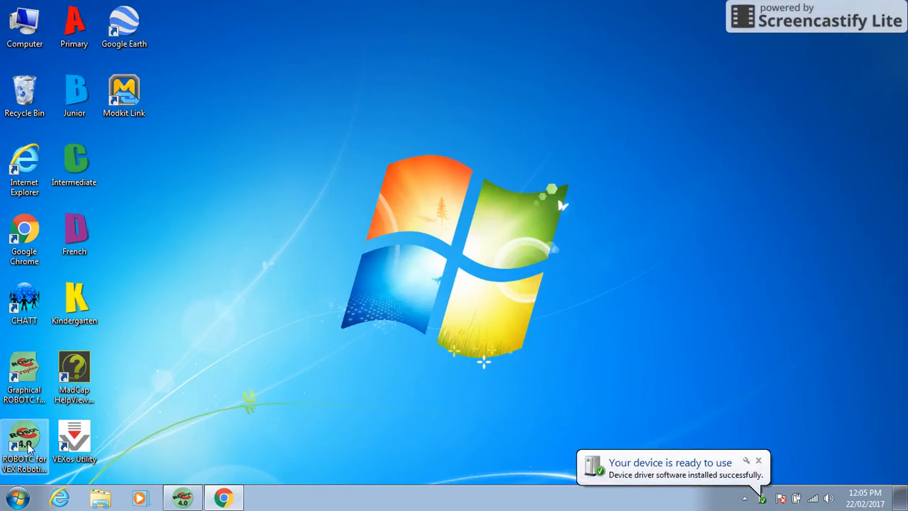
# Step: Launch ROBOTC for VEX Robotics 4.0 from its desktop shortcut
pyautogui.doubleClick(26, 443)
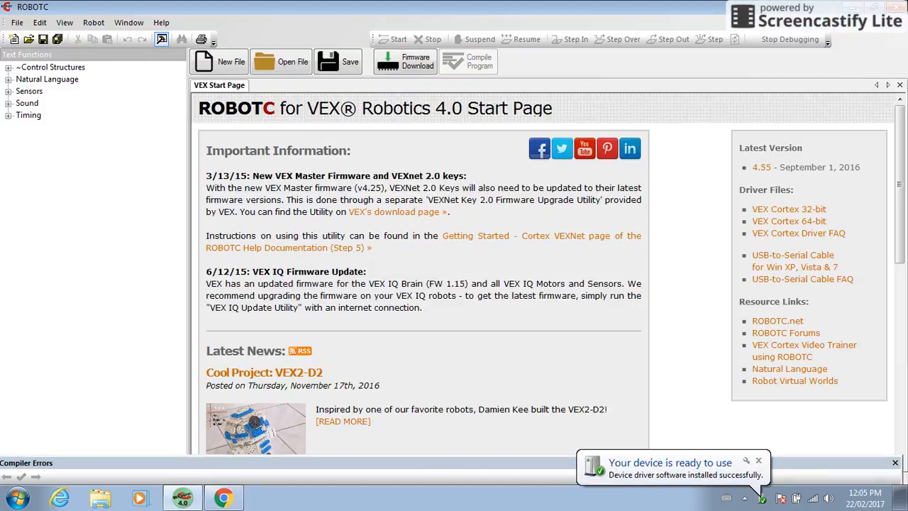
# Step: Close the Start Page and create new source file SourceFile002.c with an empty task main
pyautogui.click(899, 85)
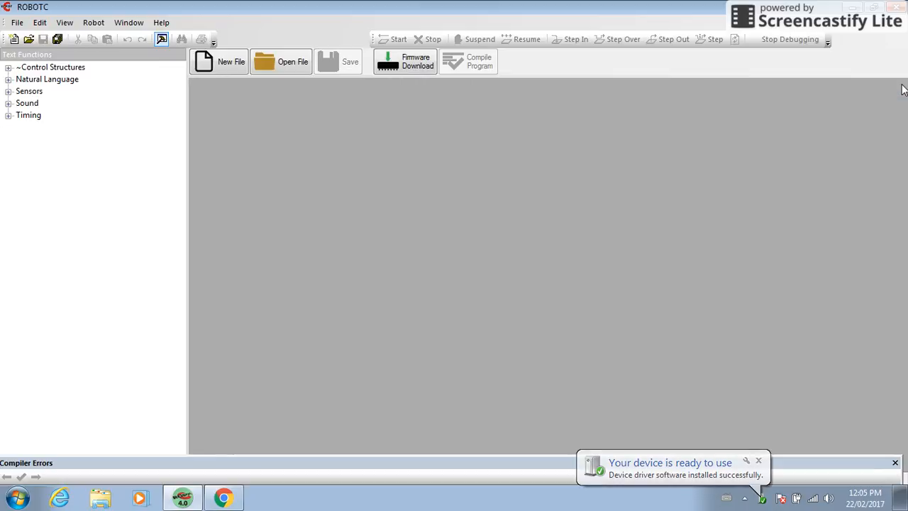
pyautogui.moveTo(457, 307)
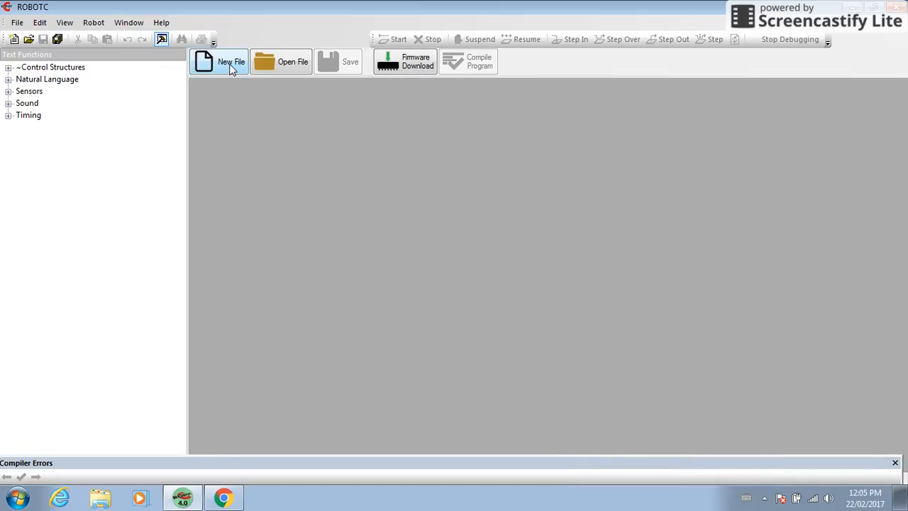
pyautogui.moveTo(232, 62)
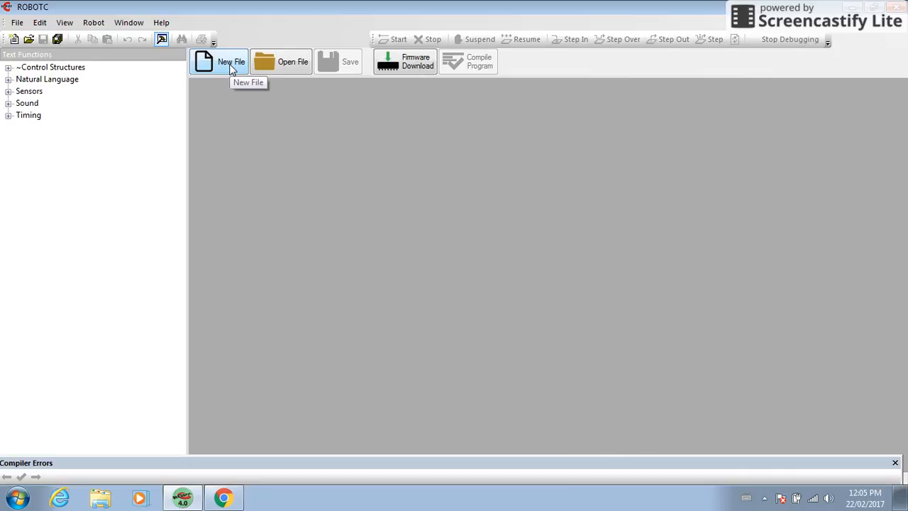
pyautogui.click(230, 63)
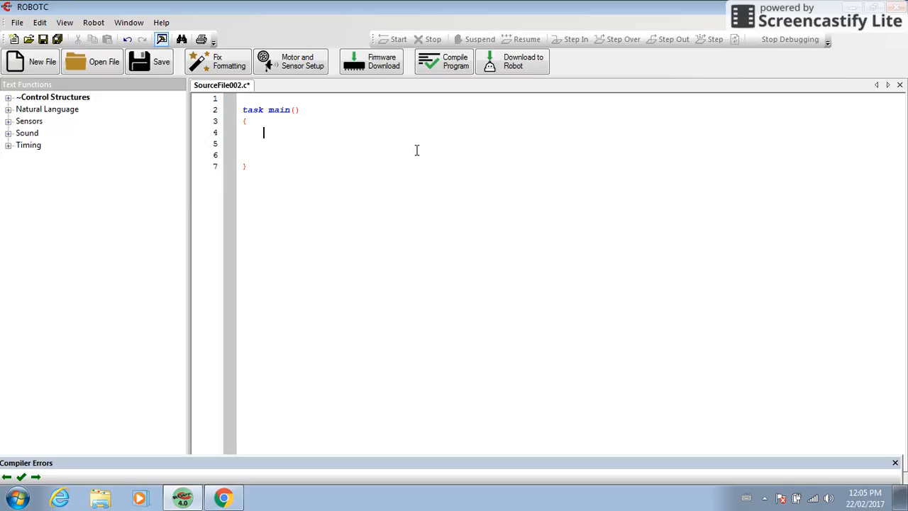
# Step: Write motor[port1] = 127; as the first line of task main, erasing the mistyped 'left'
pyautogui.write('l')
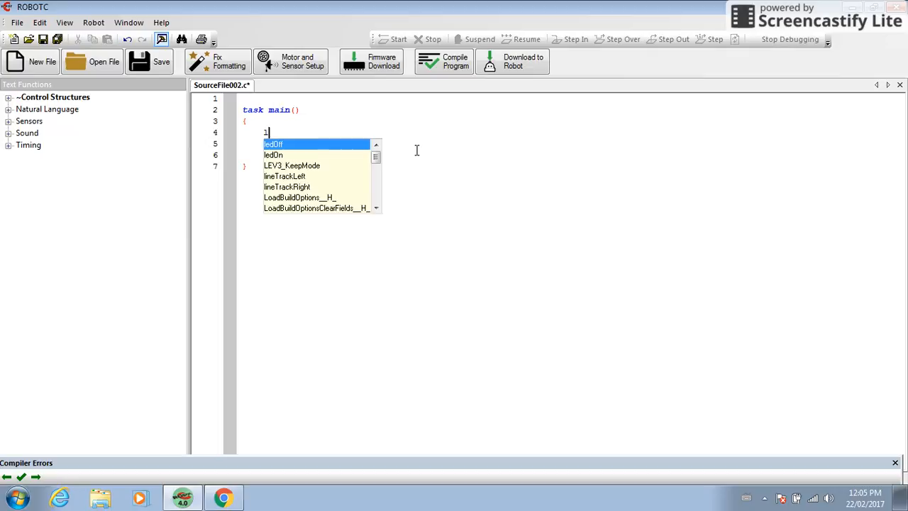
pyautogui.write('left')
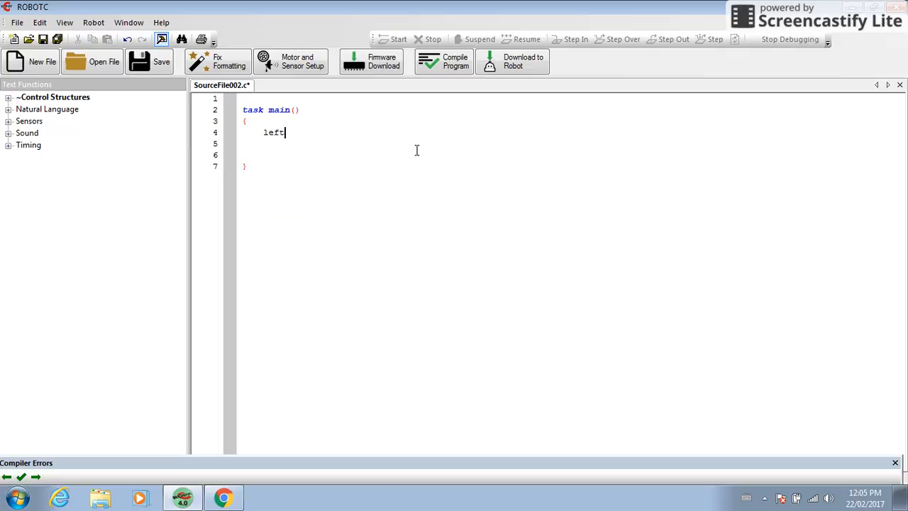
pyautogui.press('BackSpace')
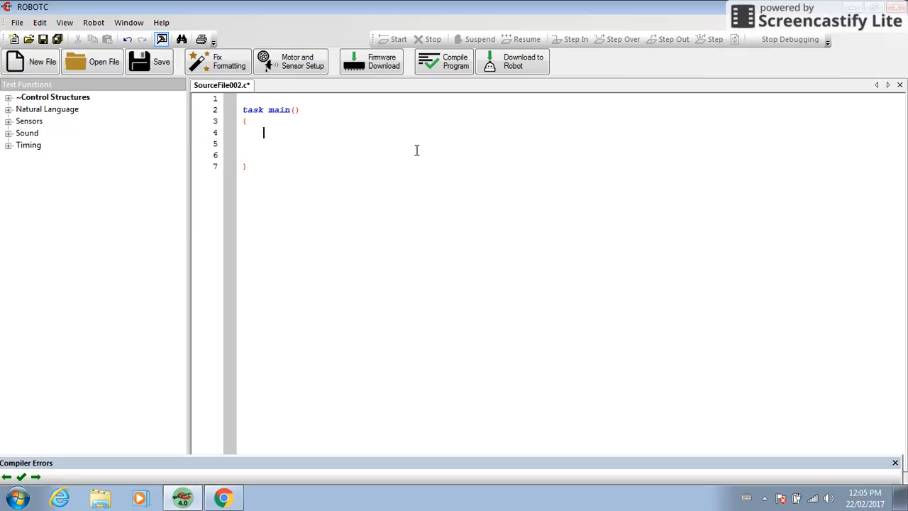
pyautogui.write('motor[port1')
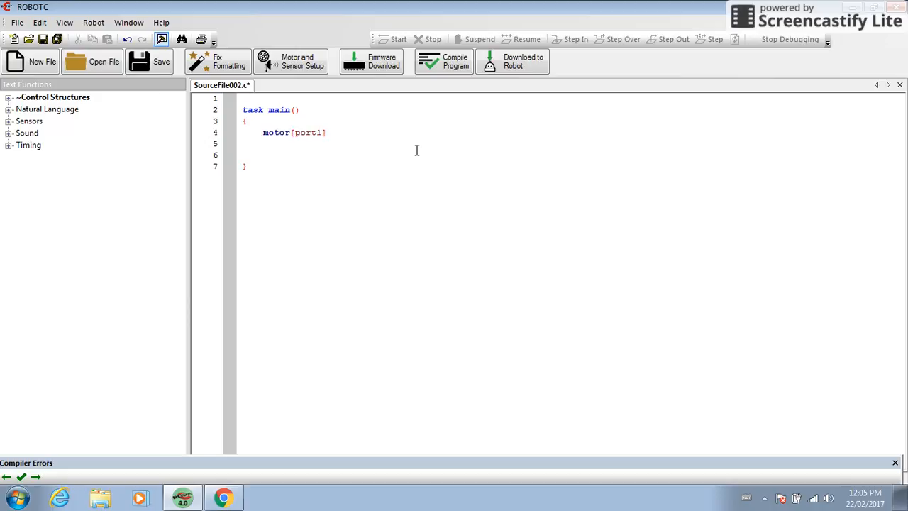
pyautogui.write('=')
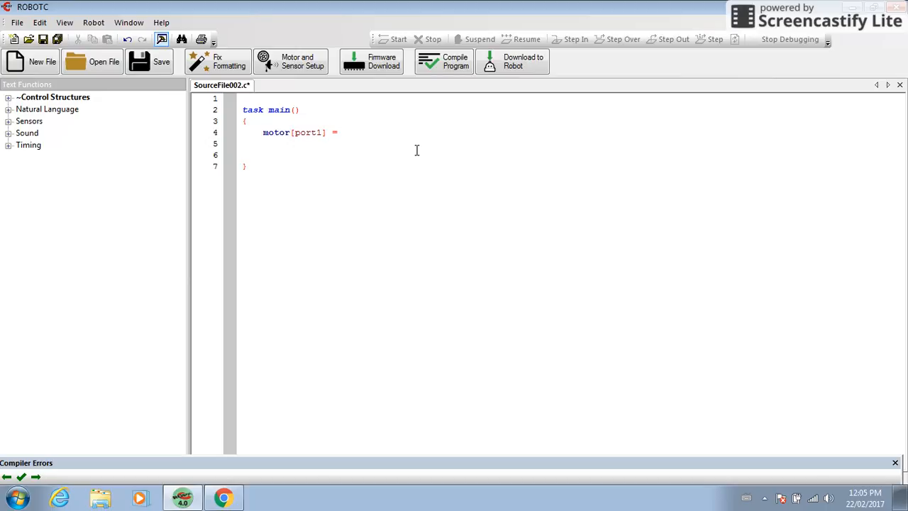
pyautogui.click(344, 133)
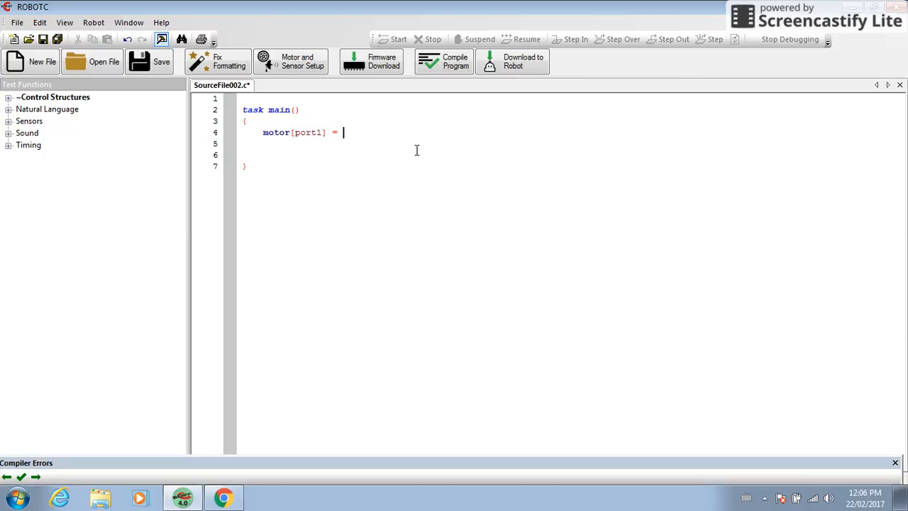
pyautogui.write('12')
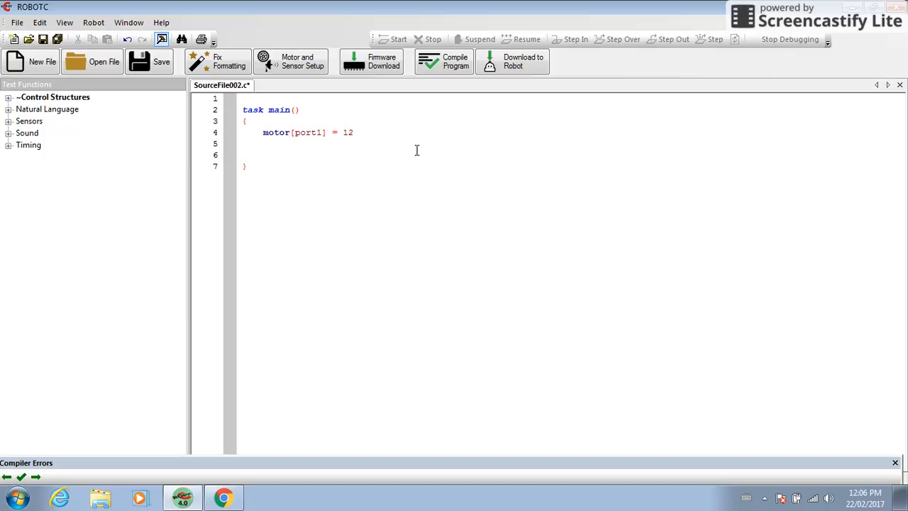
pyautogui.write('7')
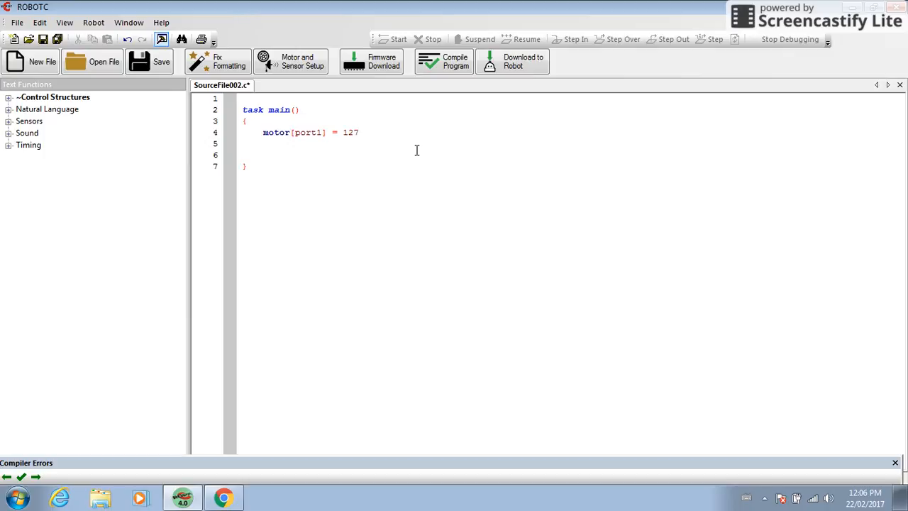
pyautogui.write(';')
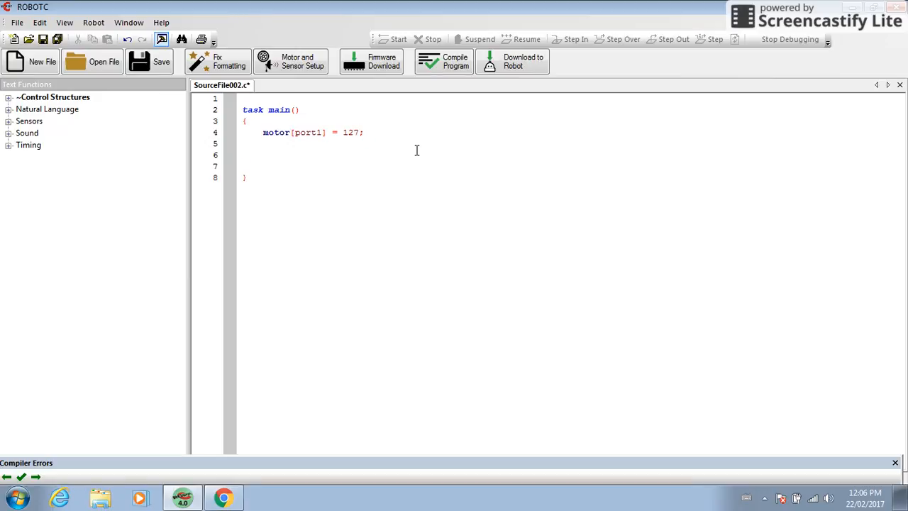
# Step: Add motor[port10] = 127; on the line below the port1 command
pyautogui.write('motor')
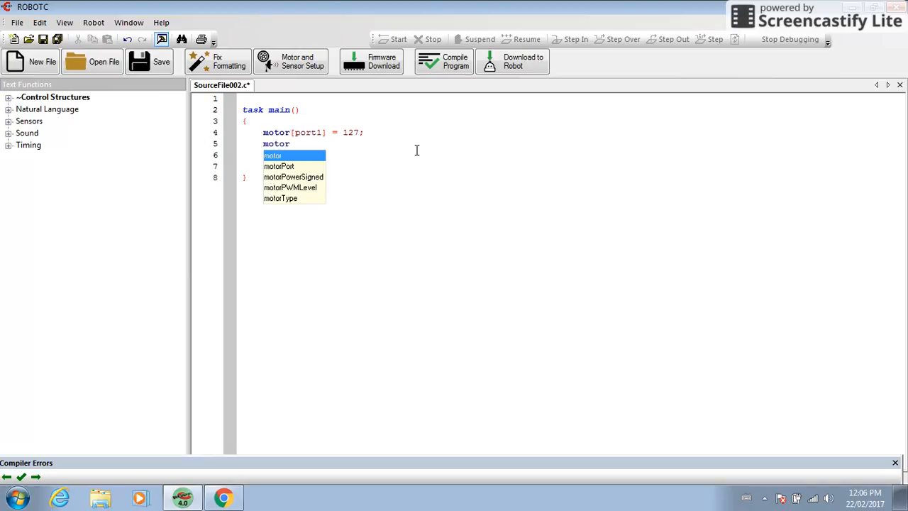
pyautogui.write('[port10')
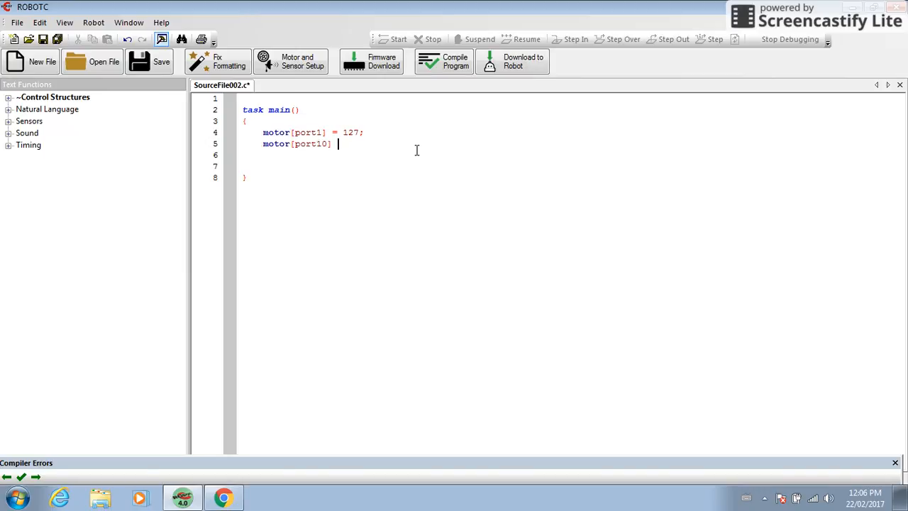
pyautogui.write('= 12')
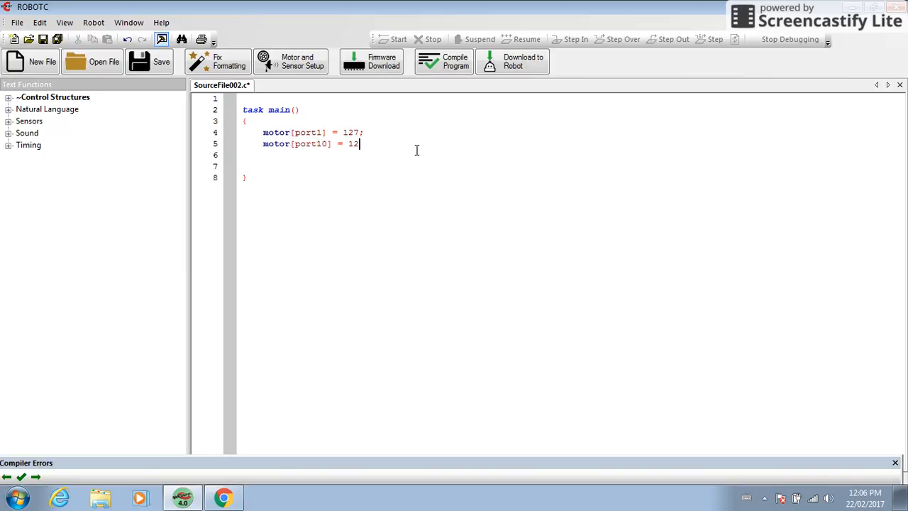
pyautogui.write('7')
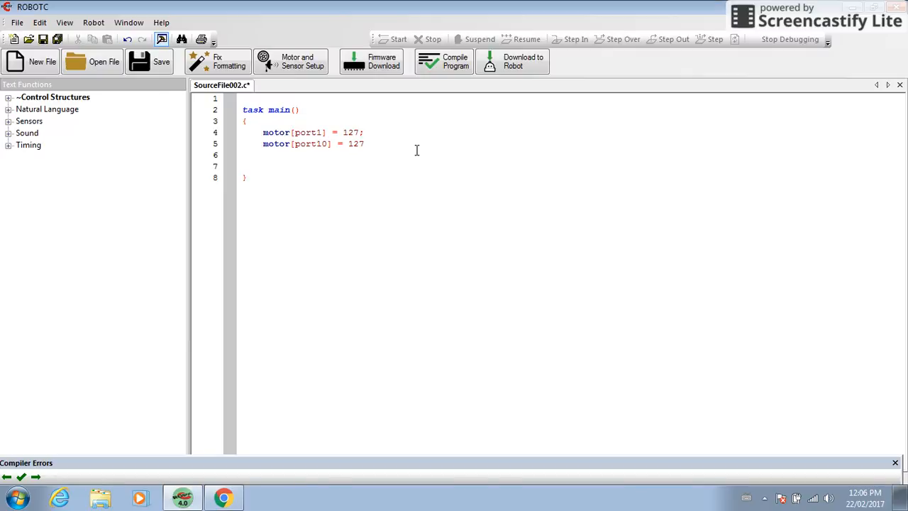
pyautogui.write(';')
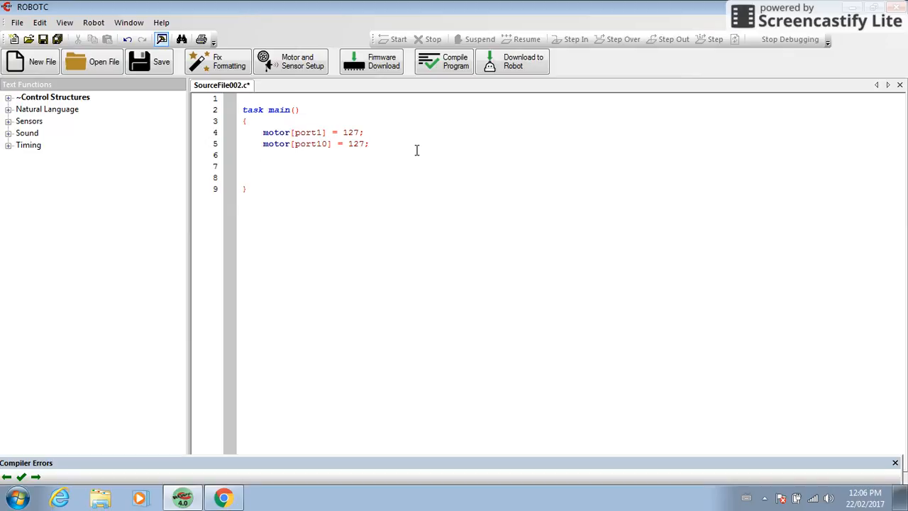
# Step: Add wait1Msec(3000); after the two forward motor commands
pyautogui.write('wait1Msec')
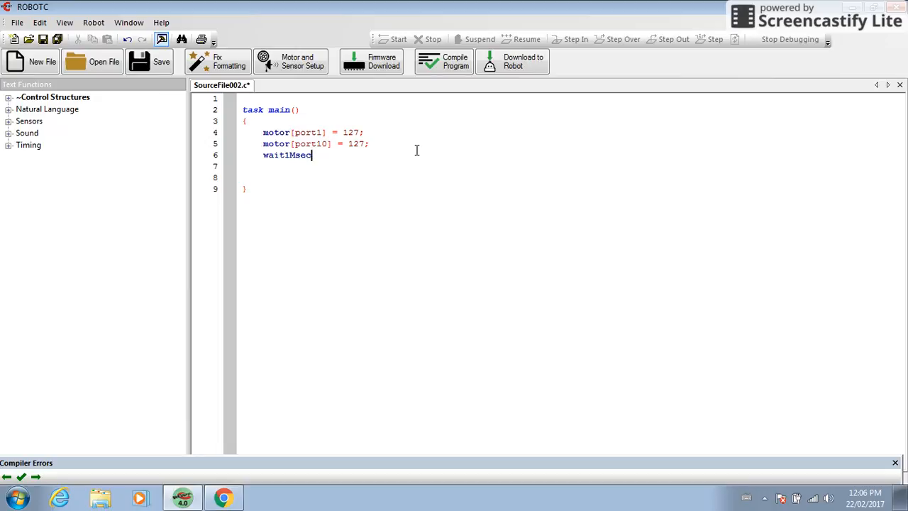
pyautogui.write('(')
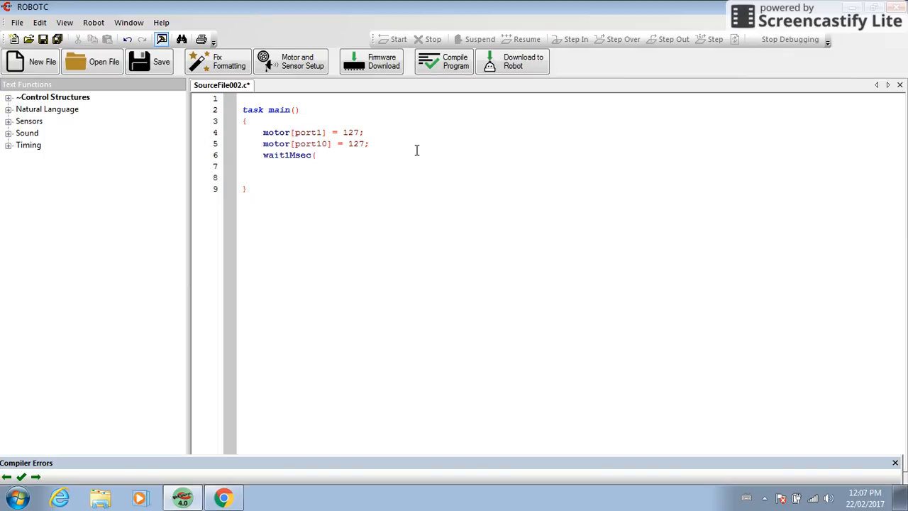
pyautogui.write('300')
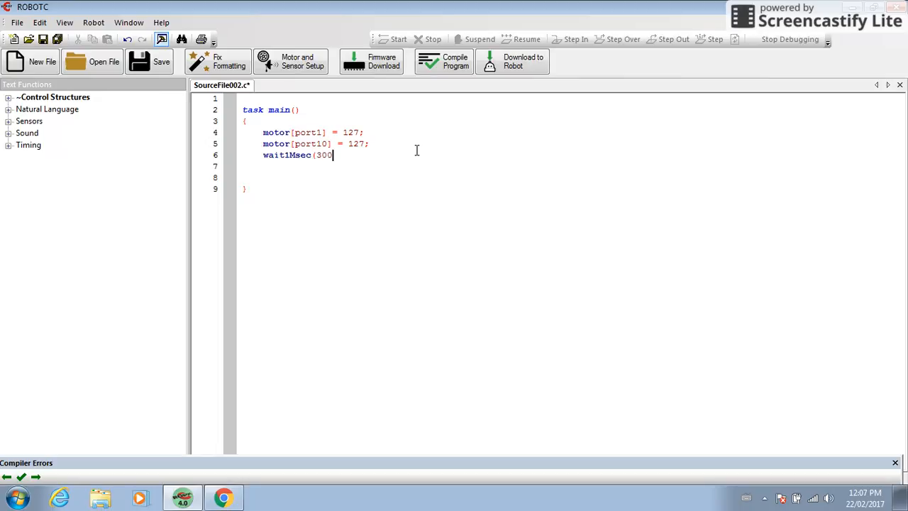
pyautogui.write('0)')
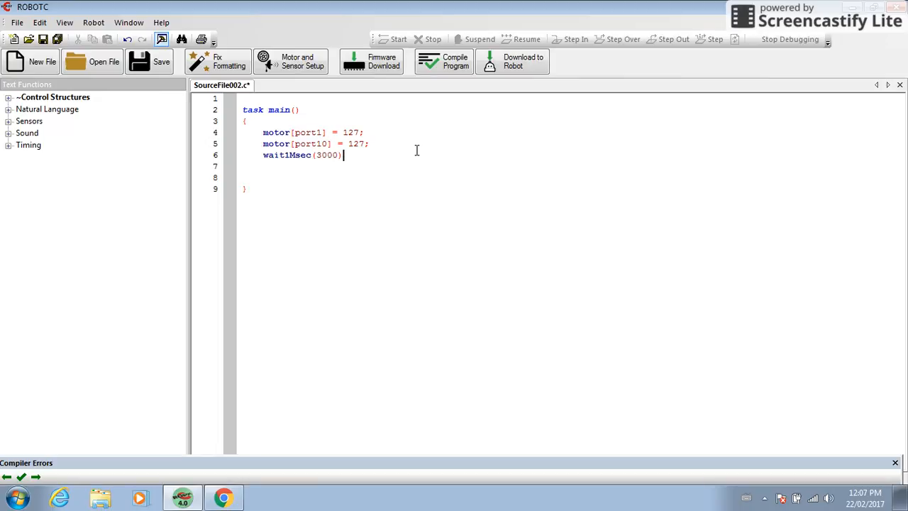
pyautogui.write(';')
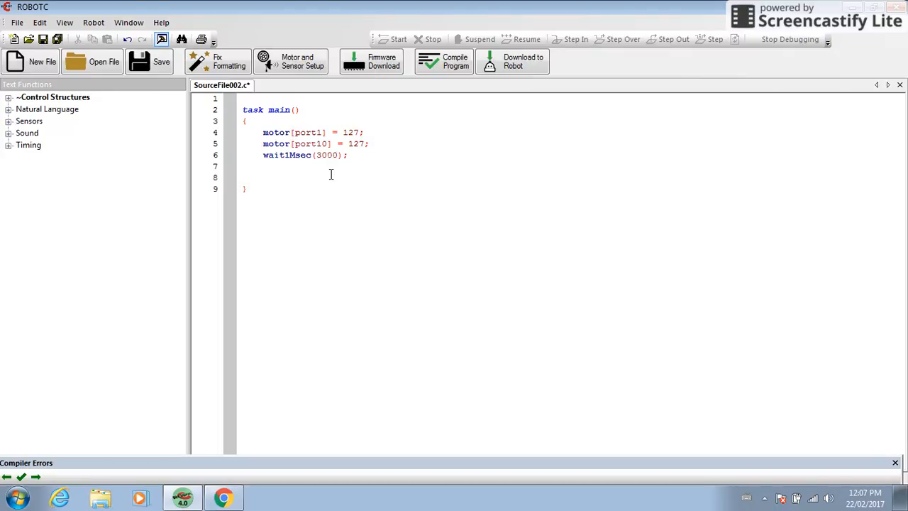
# Step: Add motor[port1] = -127; on a new line after the wait
pyautogui.press('enter')
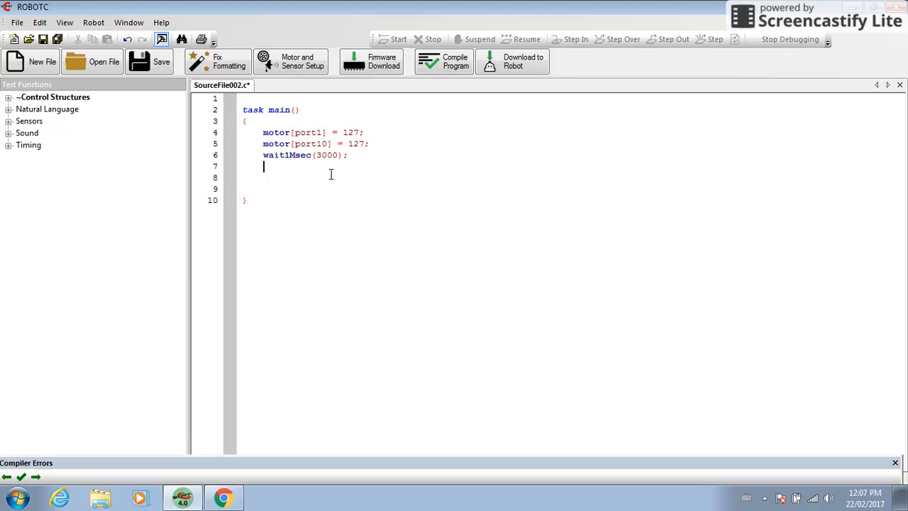
pyautogui.write('mot')
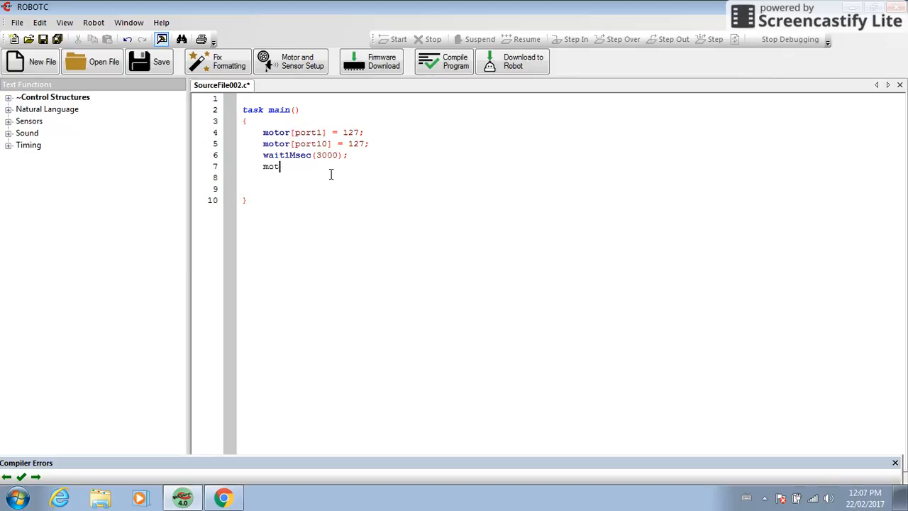
pyautogui.write('or')
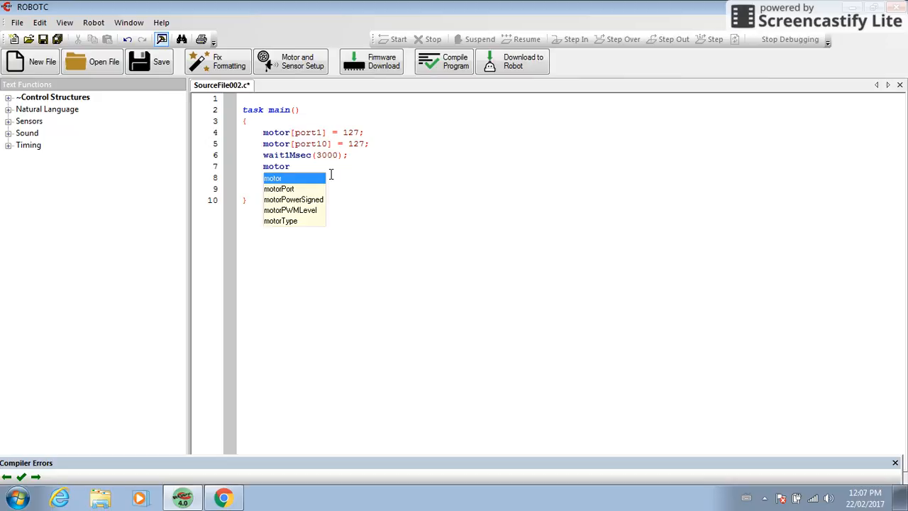
pyautogui.write('[port1')
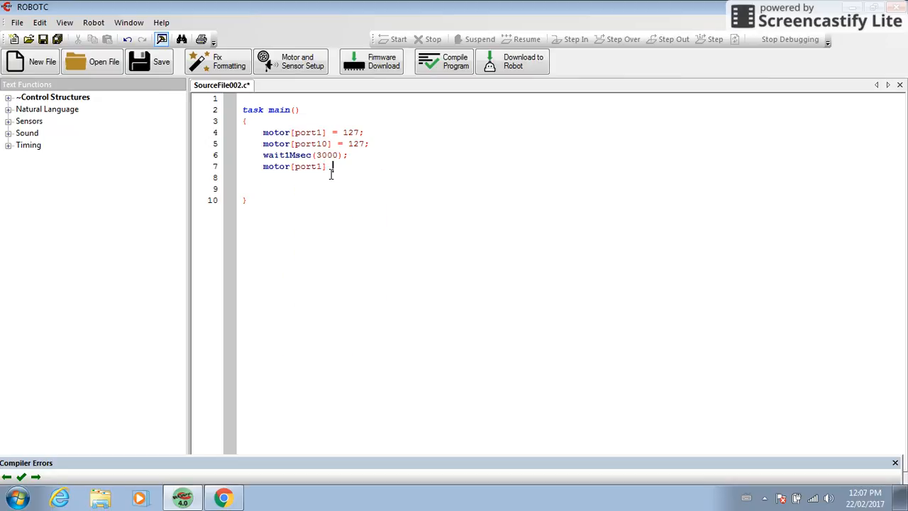
pyautogui.write('=')
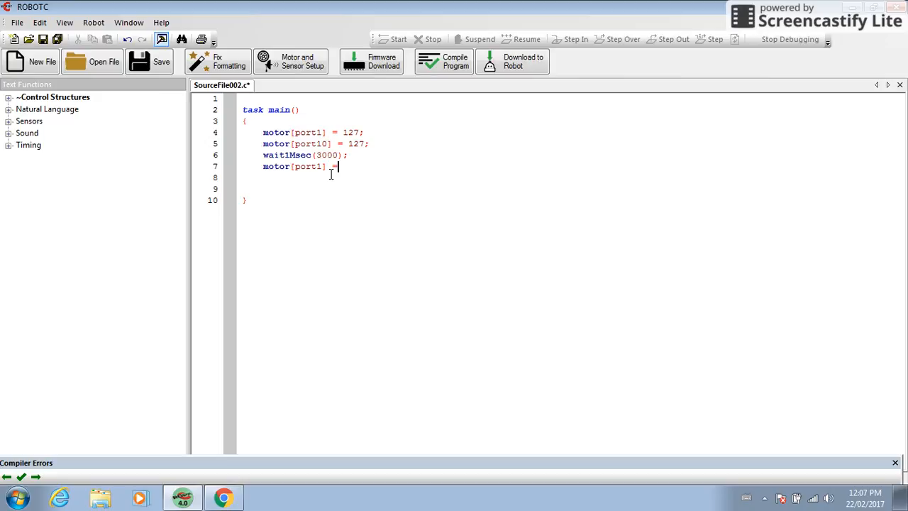
pyautogui.write('-')
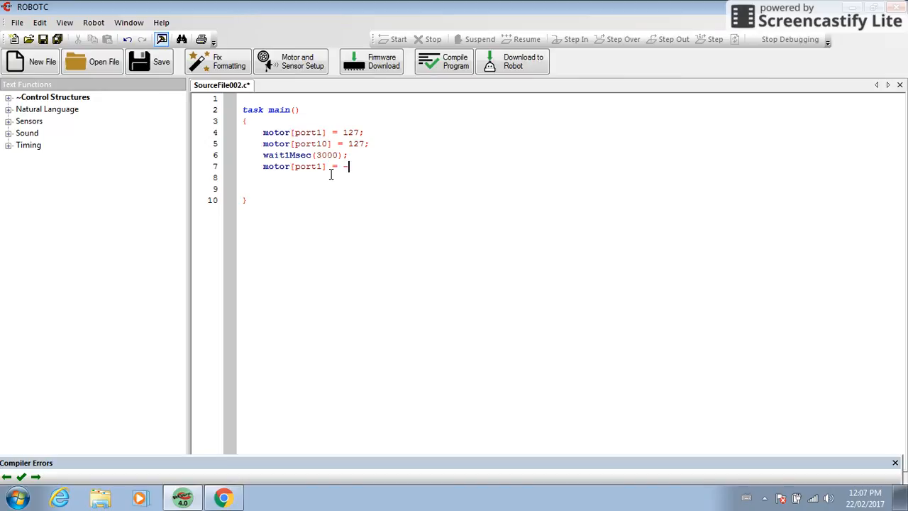
pyautogui.write('127')
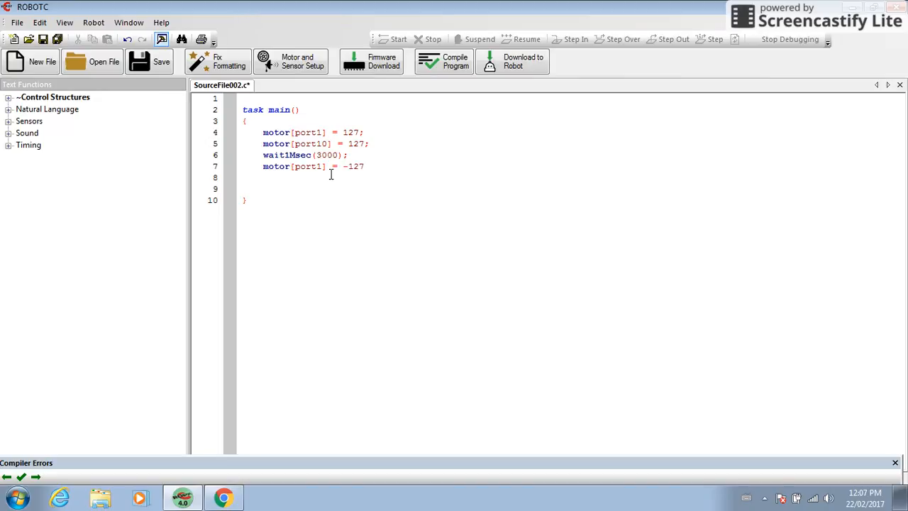
pyautogui.write(';')
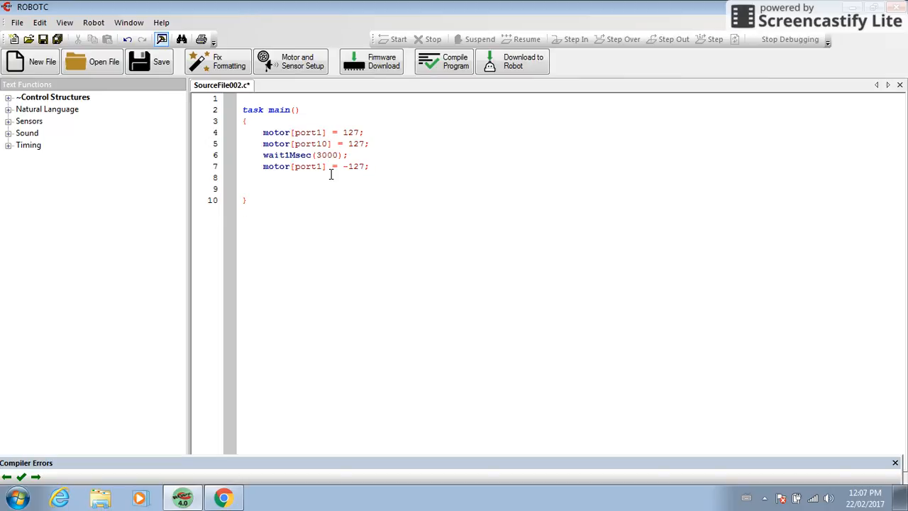
# Step: Add motor[port10] = -127; below it and begin the next wait1Msec line
pyautogui.write('motor')
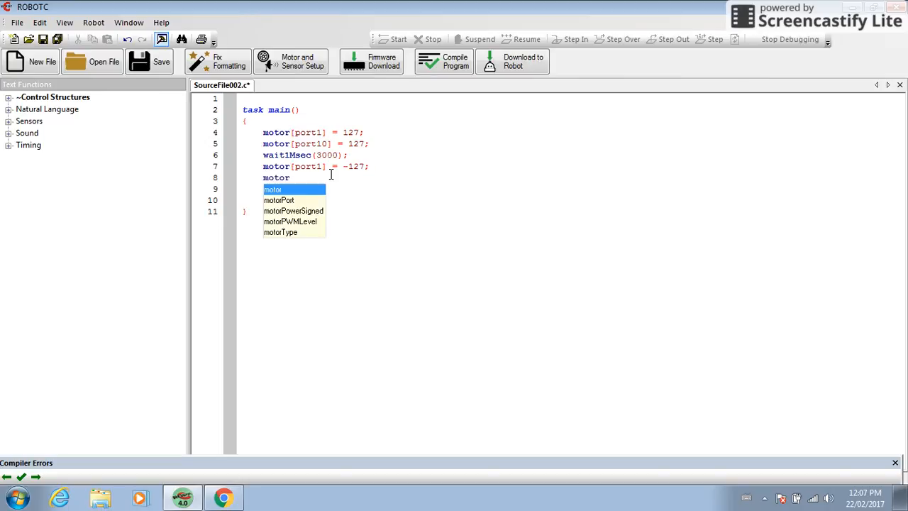
pyautogui.write('[port10')
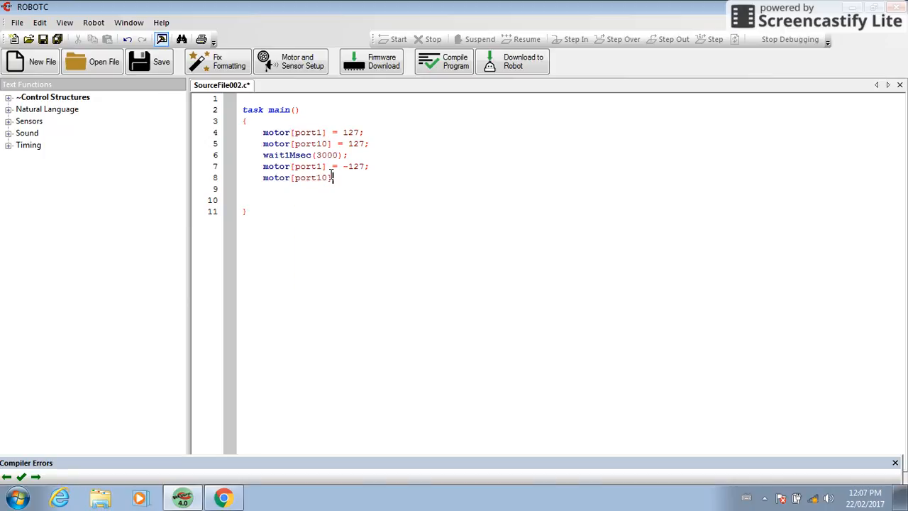
pyautogui.write('= -1')
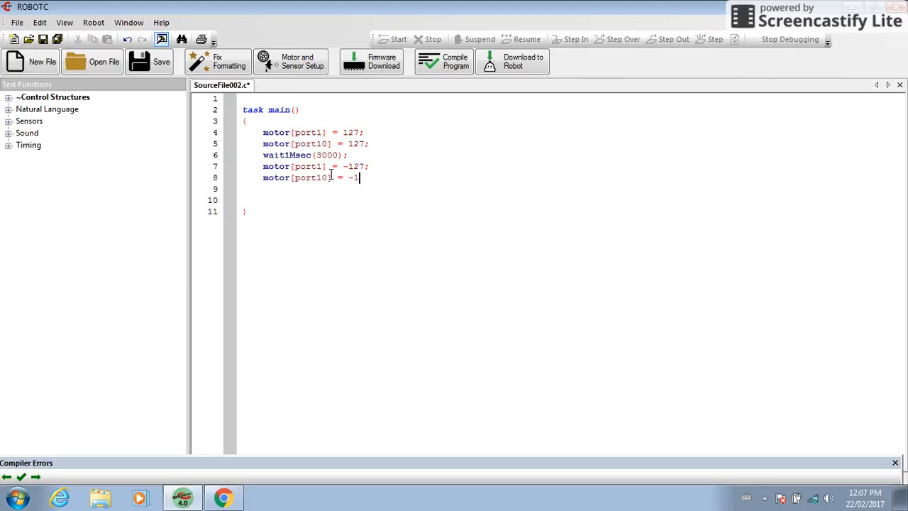
pyautogui.write('27;')
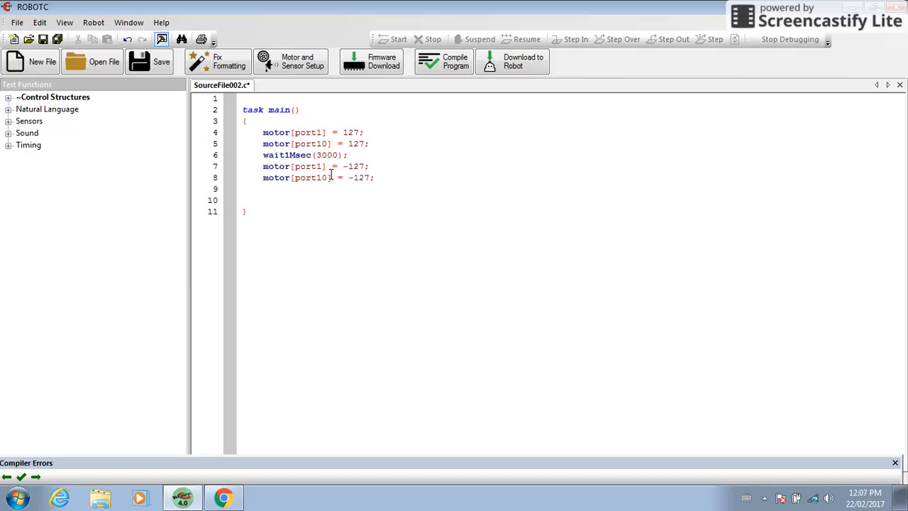
pyautogui.write('wac')
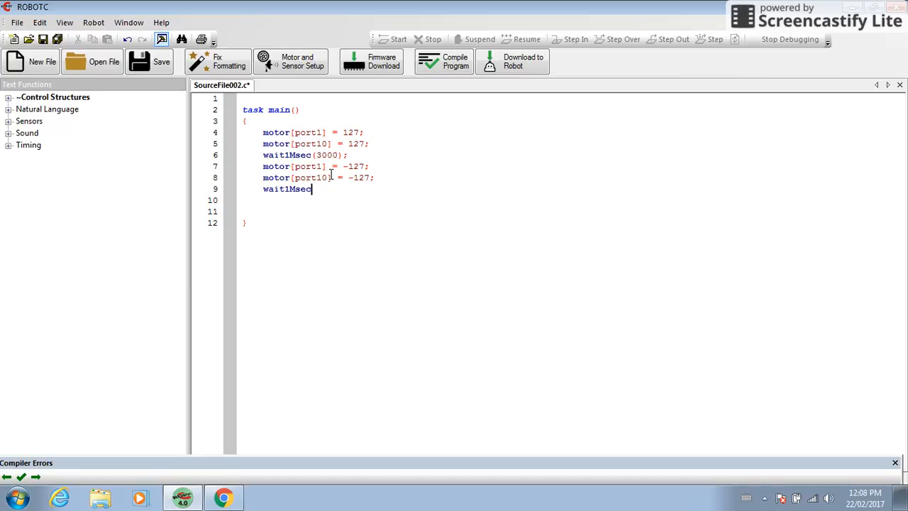
# Step: Complete the second wait1Msec(3000); after the reverse motor commands
pyautogui.write('(')
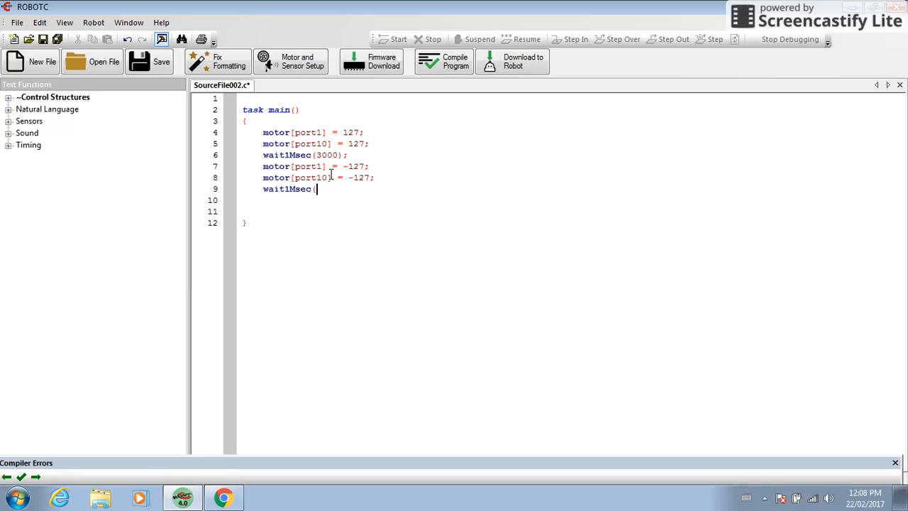
pyautogui.write('#')
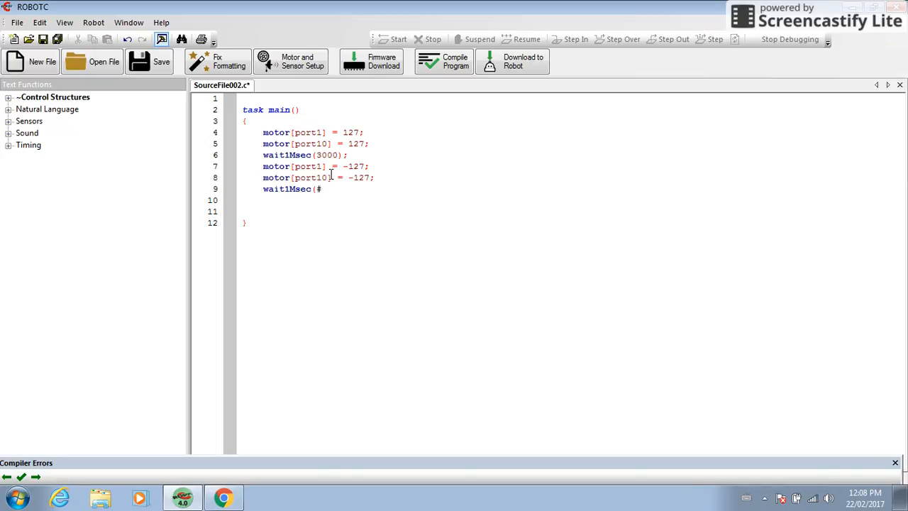
pyautogui.write('3000')
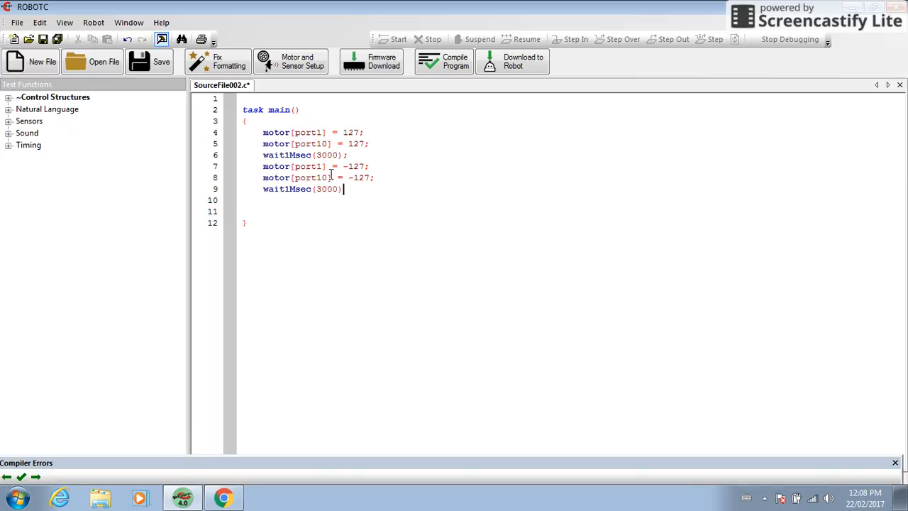
pyautogui.write(';')
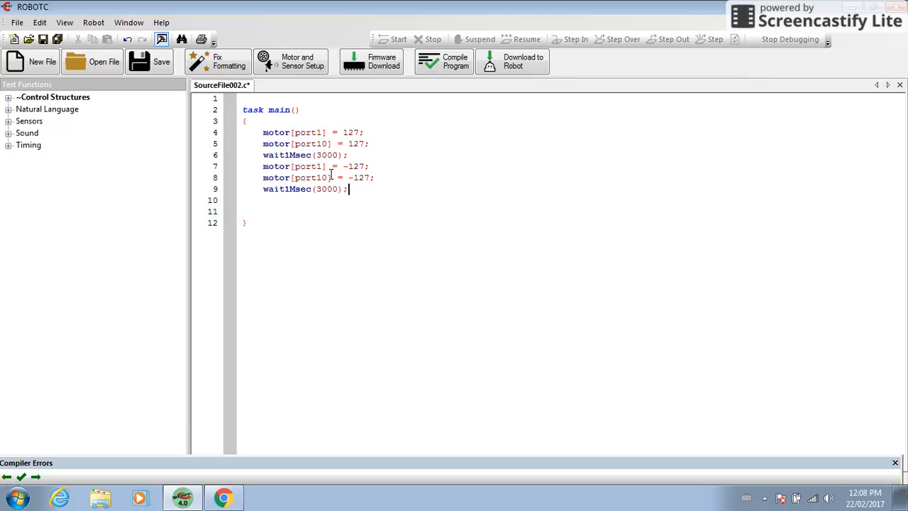